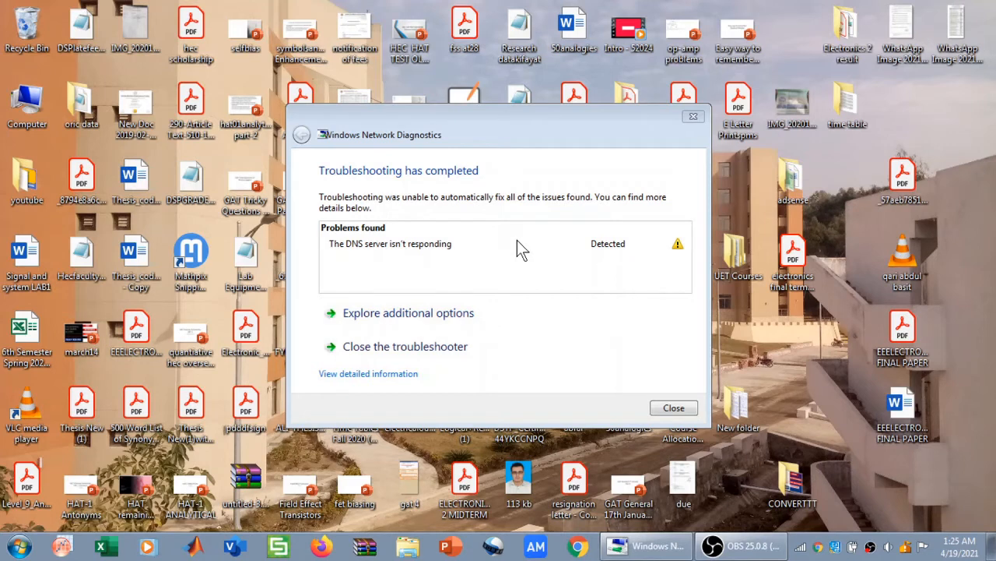
mouse_move(436, 264)
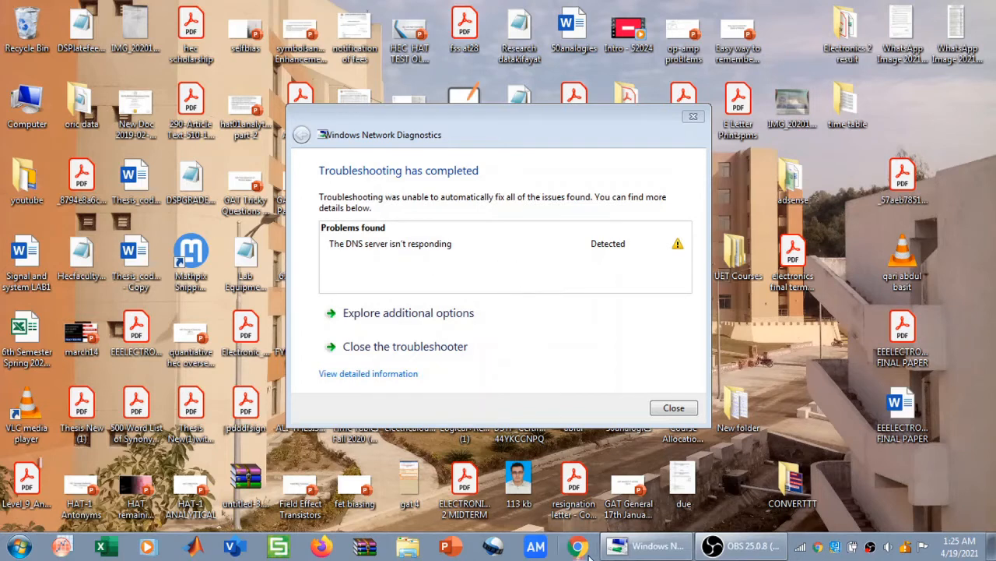
- Bring Chrome forward to show gmail.com failing with a DNS address error
left_click(579, 545)
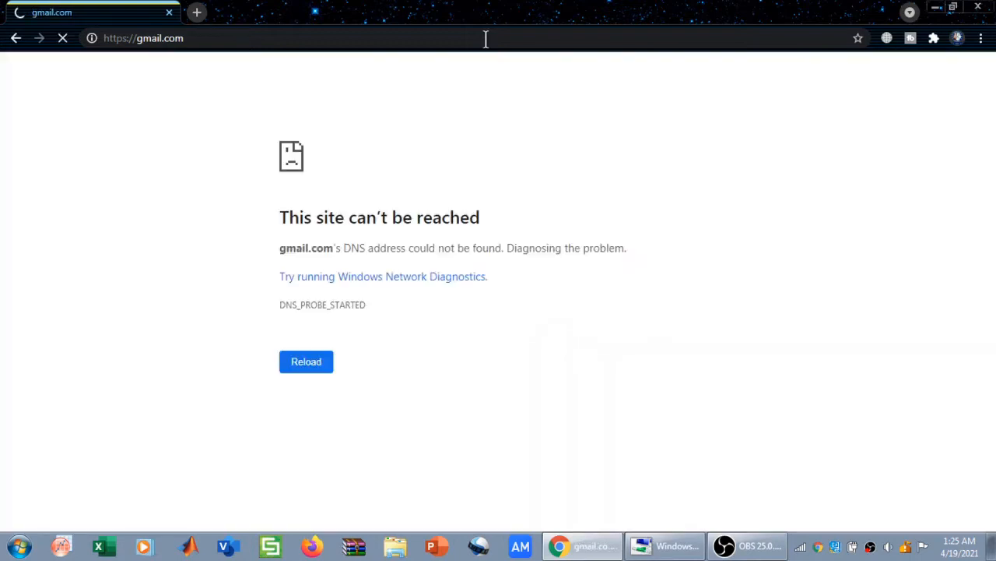
mouse_move(759, 114)
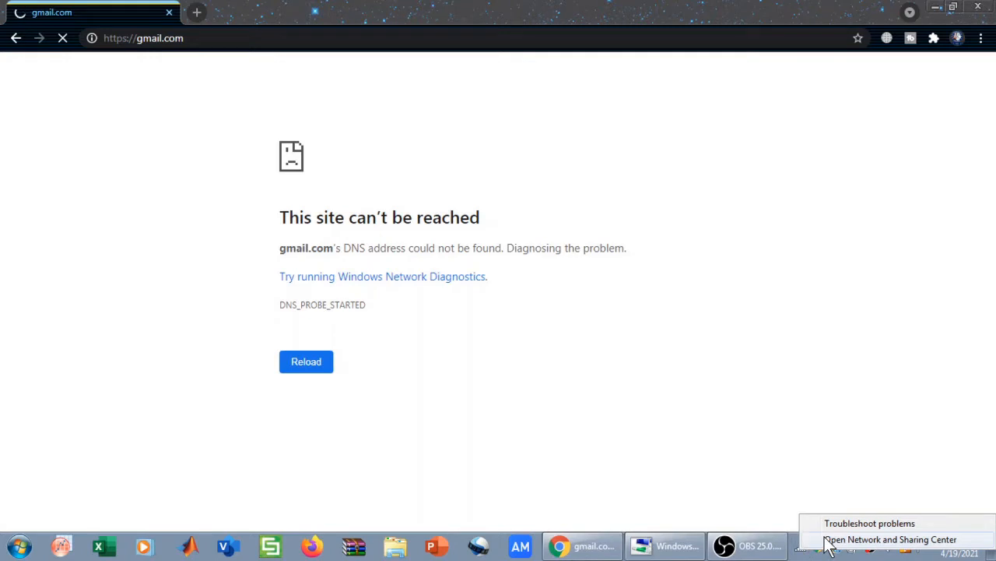
- Reach Network Connections via Network and Sharing Center and select Wireless Network Connection
left_click(886, 538)
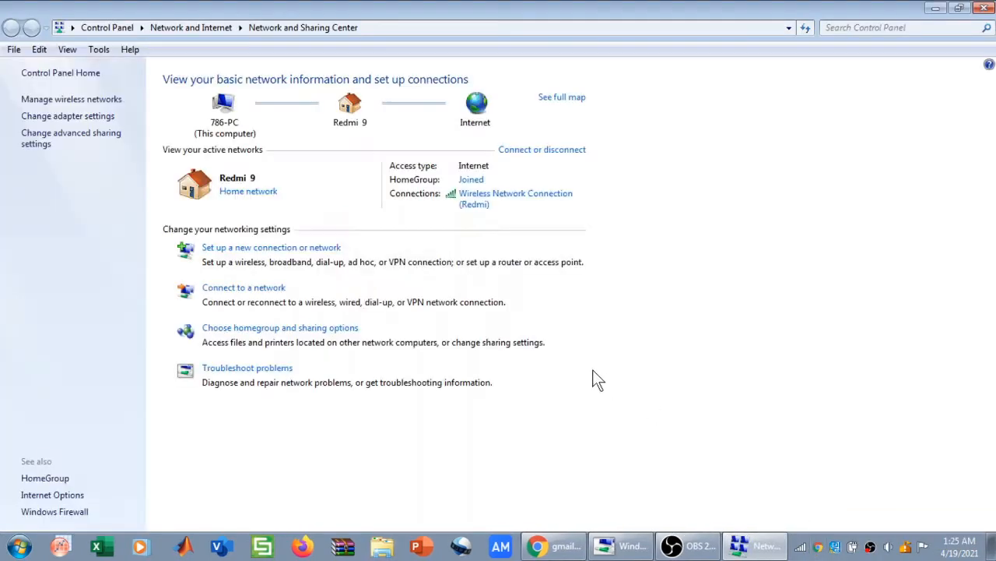
mouse_move(92, 177)
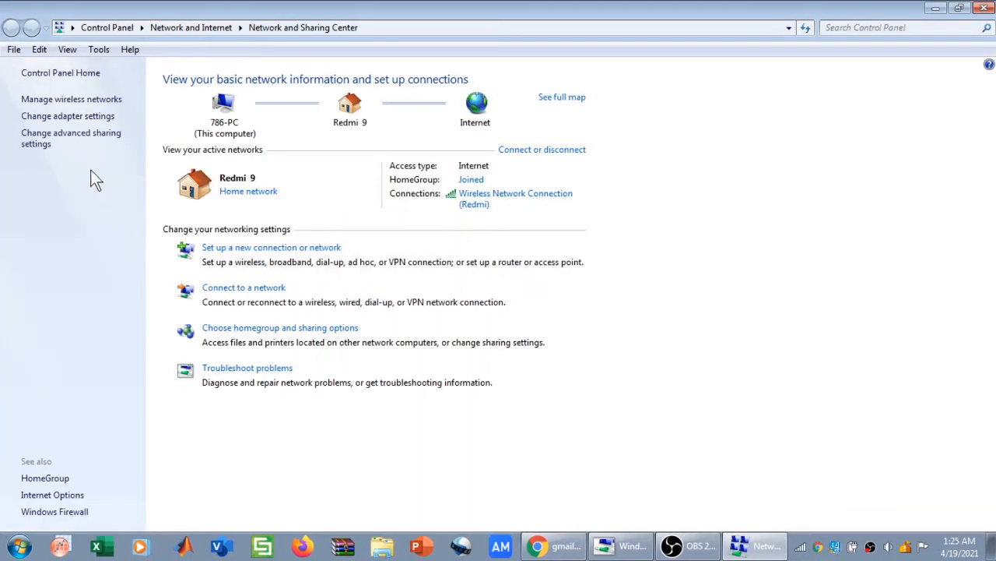
mouse_move(67, 120)
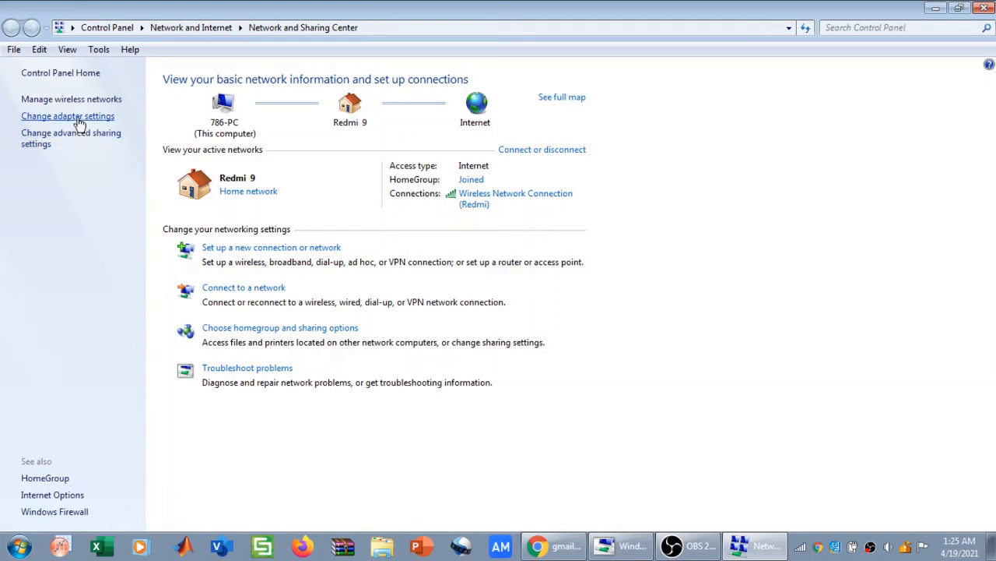
left_click(67, 116)
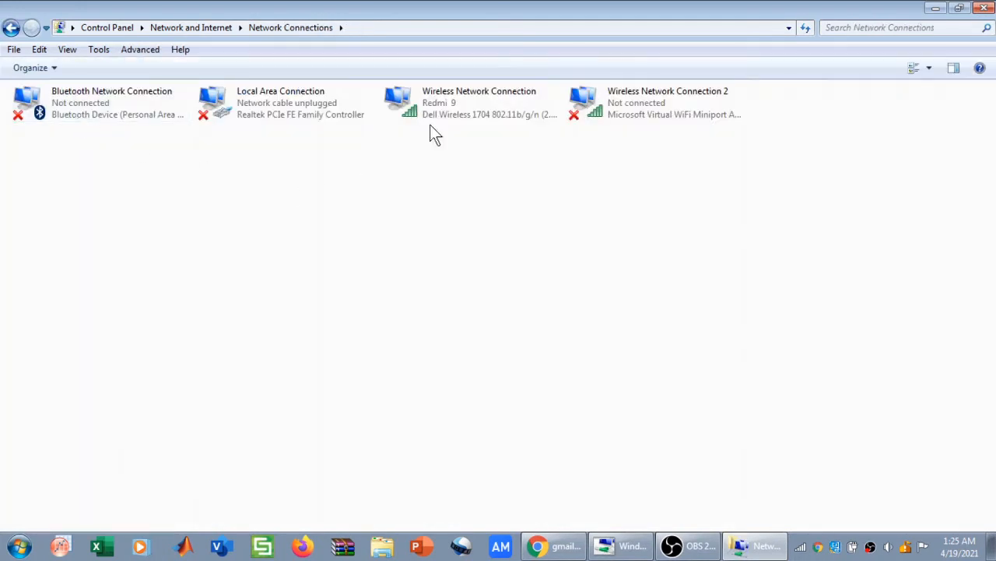
left_click(471, 102)
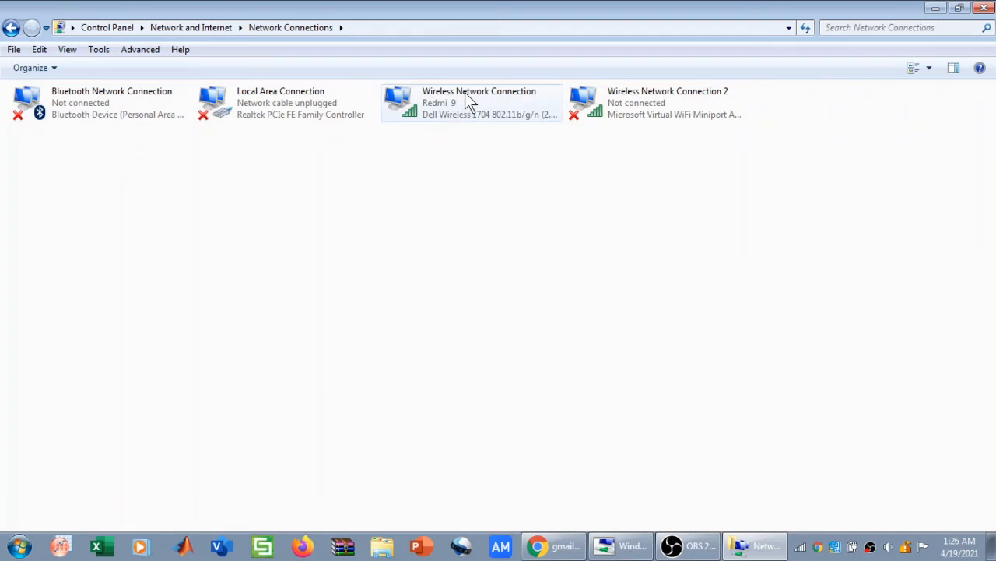
- Open Wireless Network Connection properties and select Internet Protocol Version 4 (TCP/IPv4)
right_click(467, 102)
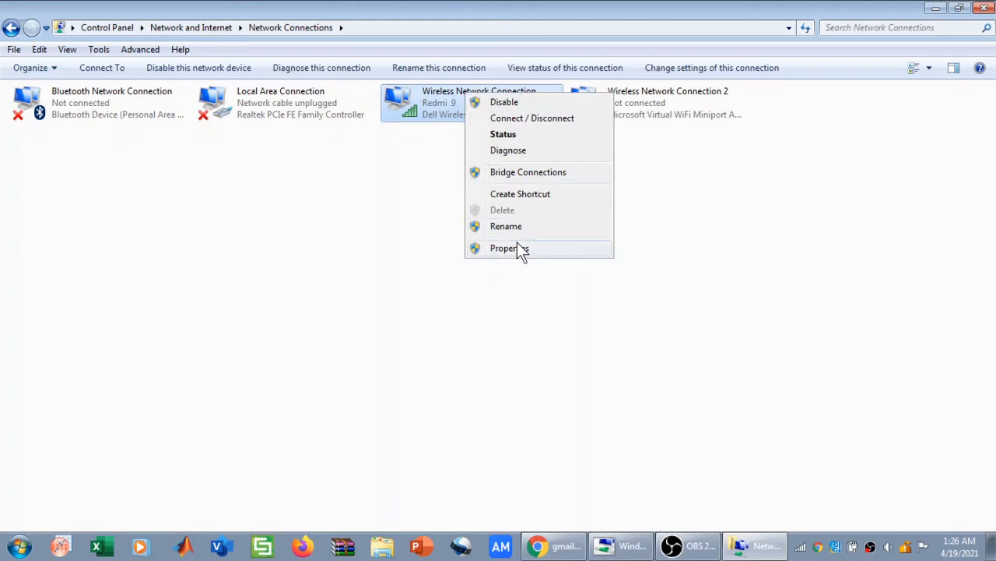
left_click(509, 248)
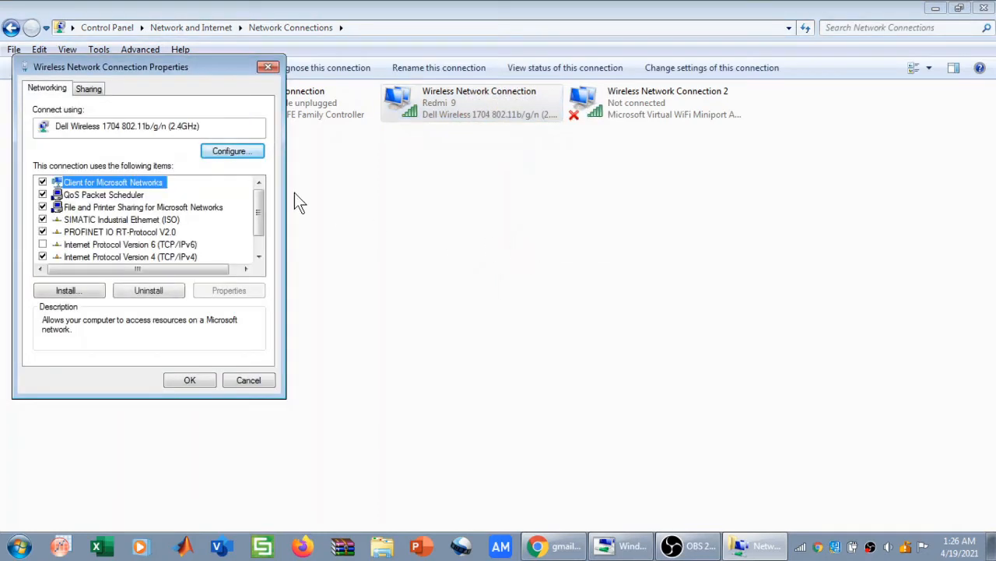
scroll("down", 3)
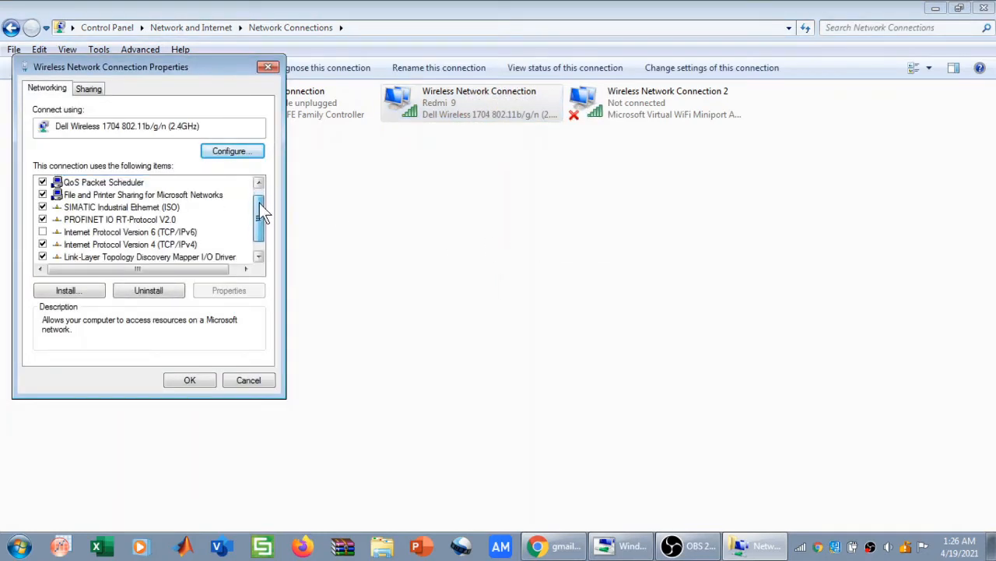
mouse_move(115, 257)
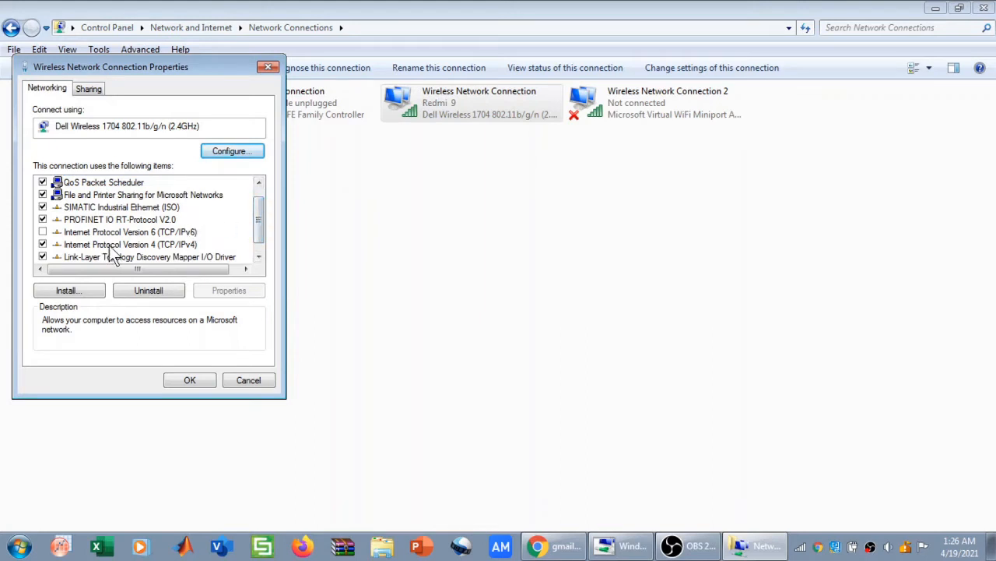
left_click(130, 243)
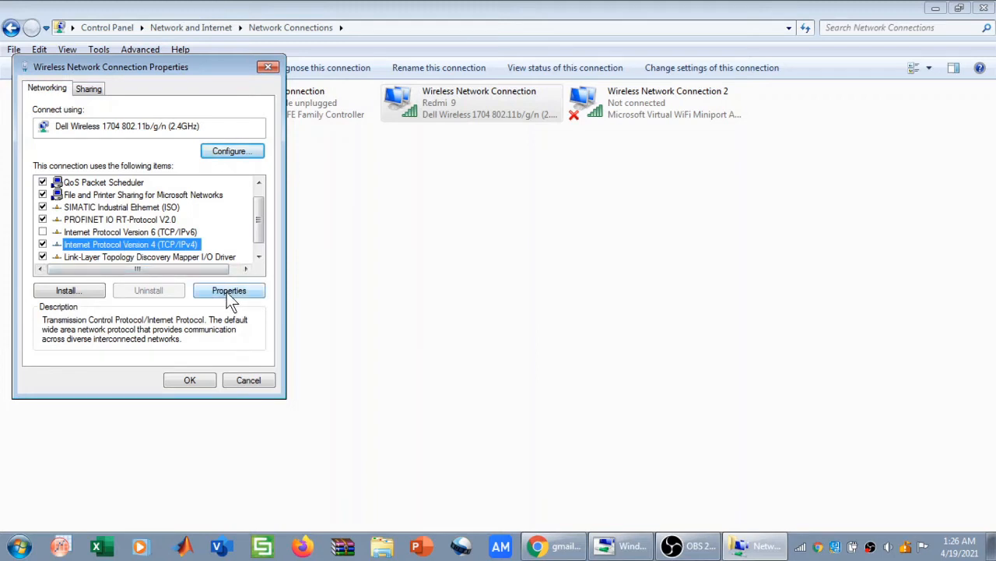
- Set manual DNS servers 8.8.8.8 and 8.8.4.4 with 'Validate settings upon exit' ticked
left_click(229, 289)
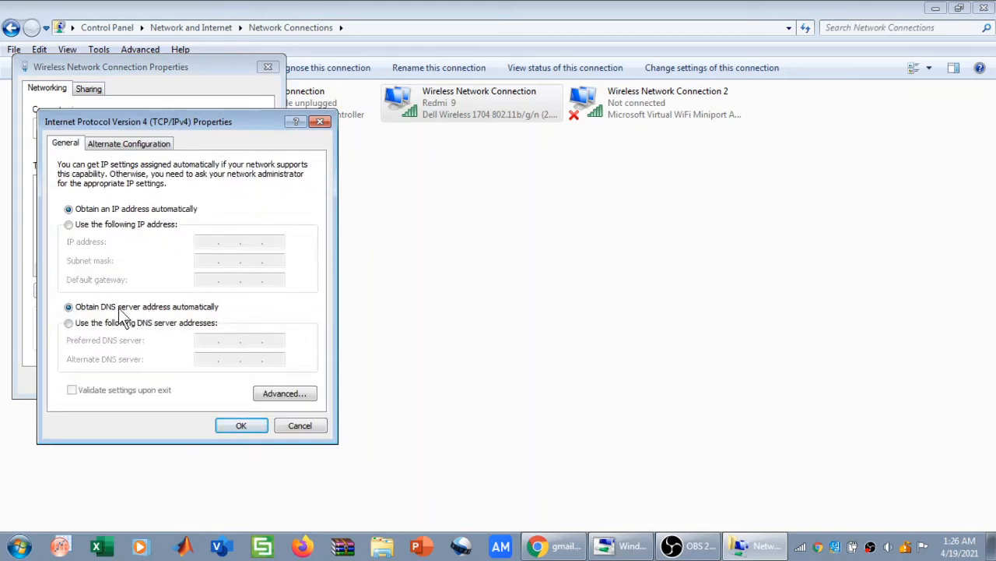
mouse_move(163, 322)
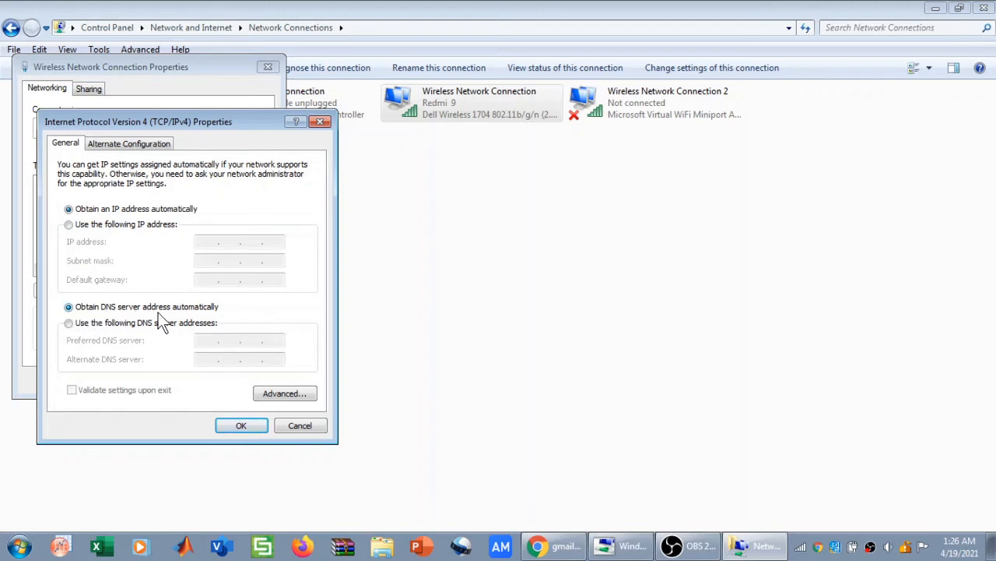
mouse_move(78, 324)
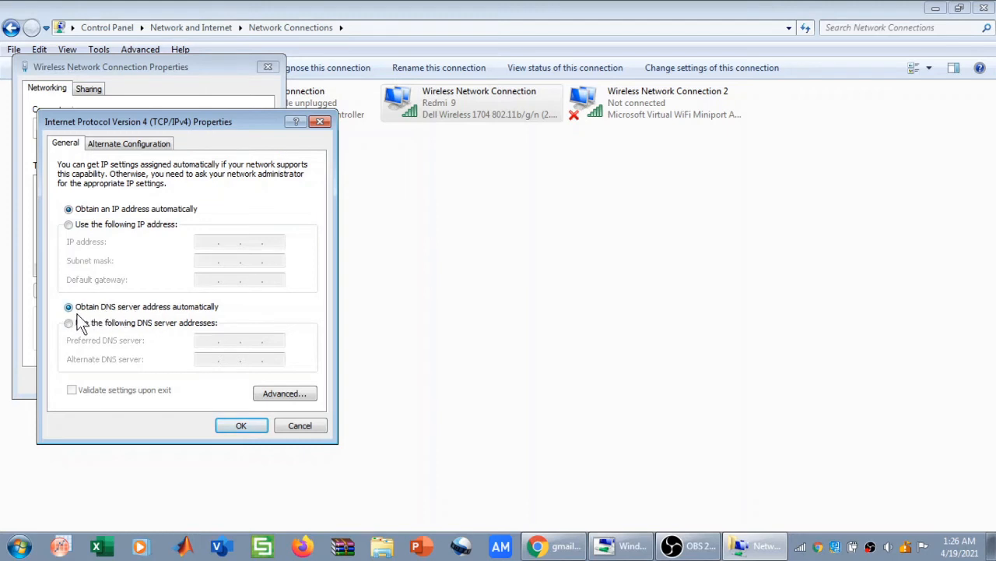
left_click(67, 322)
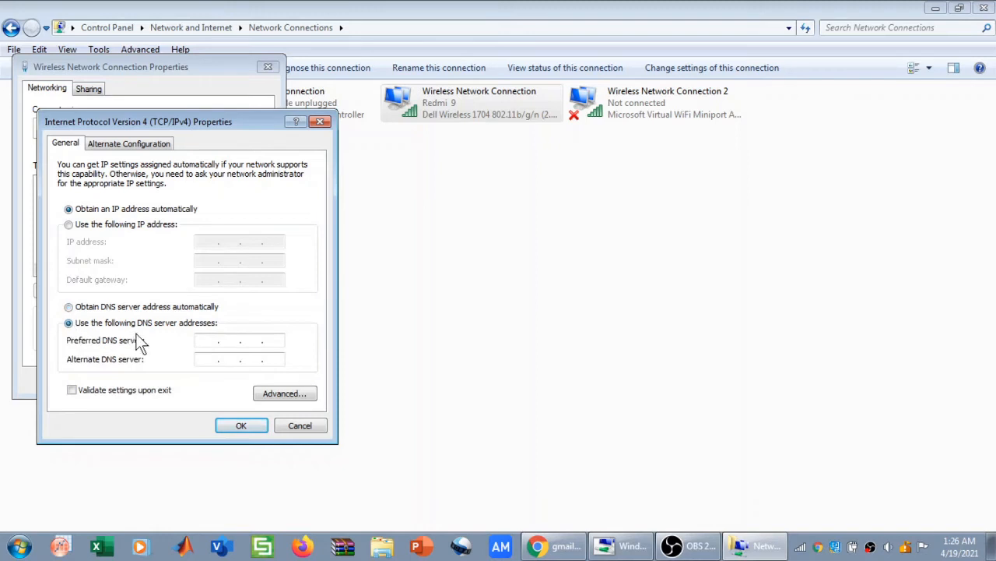
left_click(211, 340)
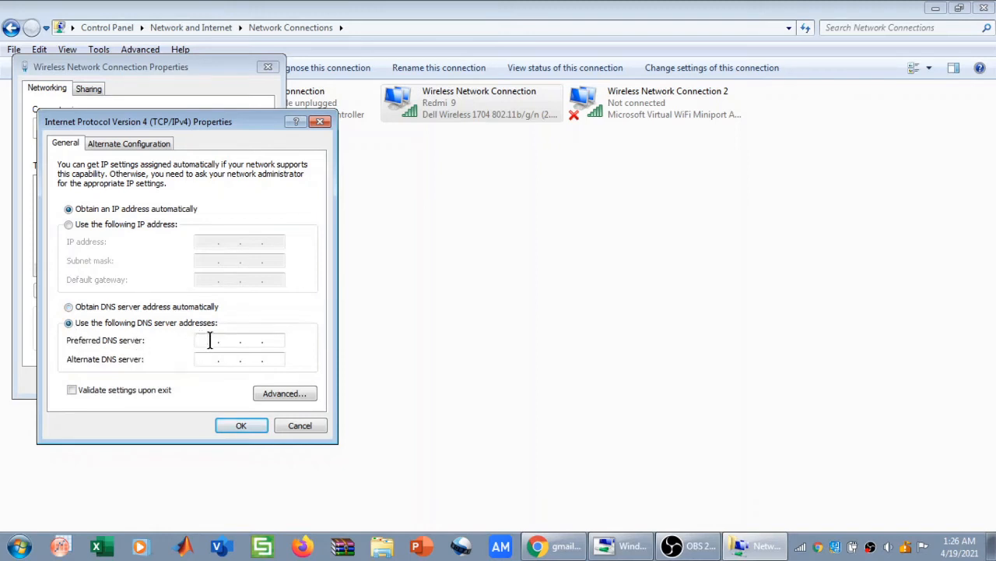
type("89")
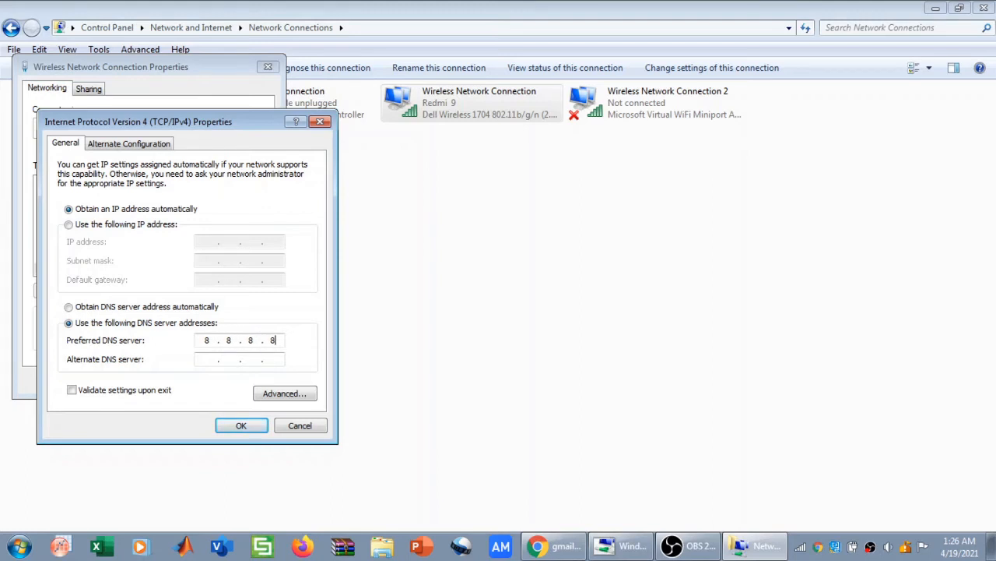
left_click(210, 359)
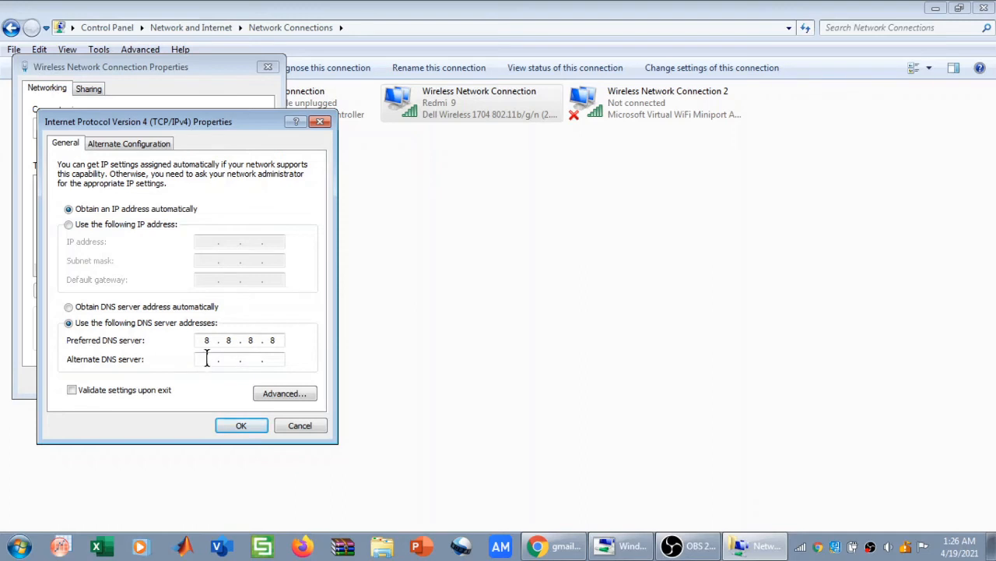
type("88")
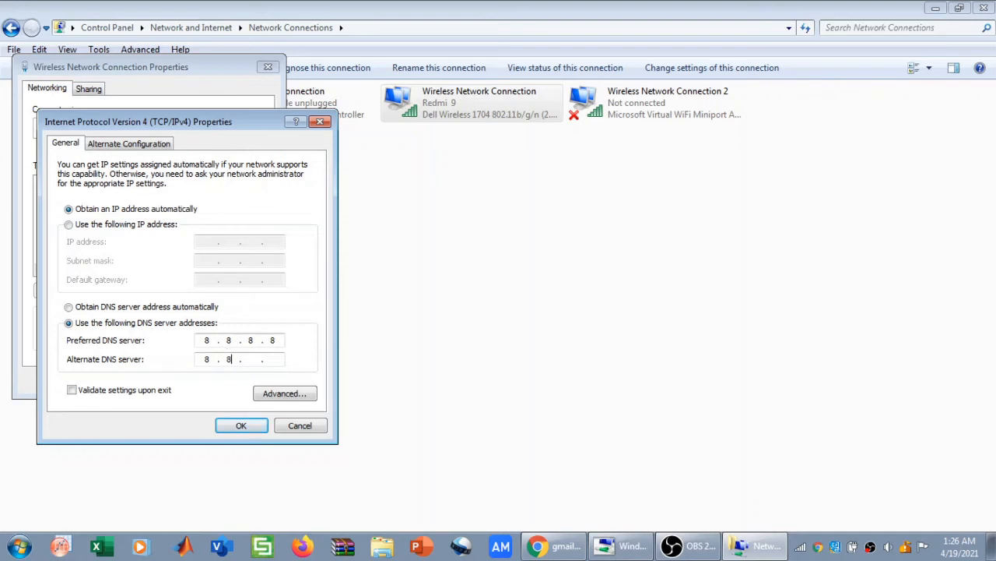
type("4")
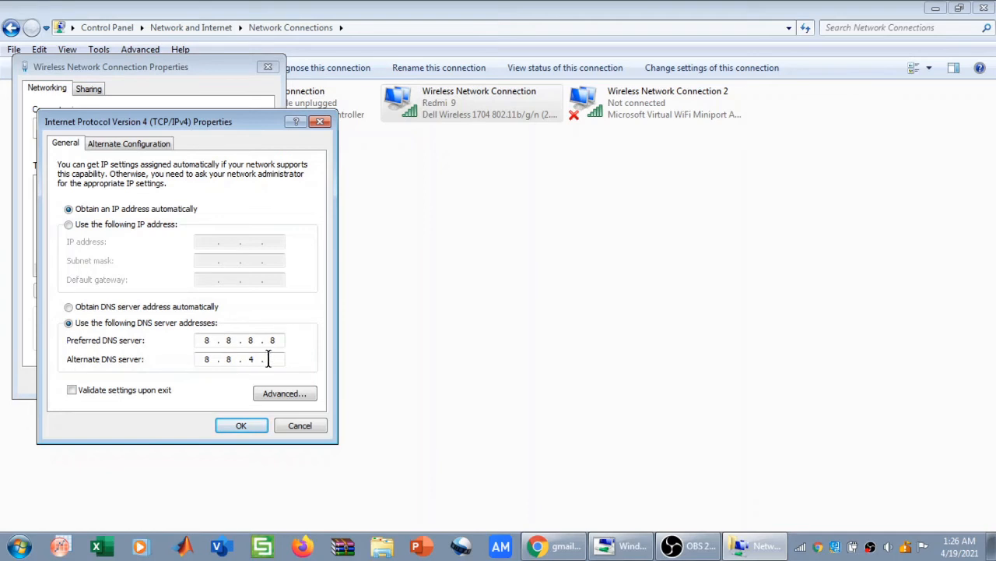
type("4")
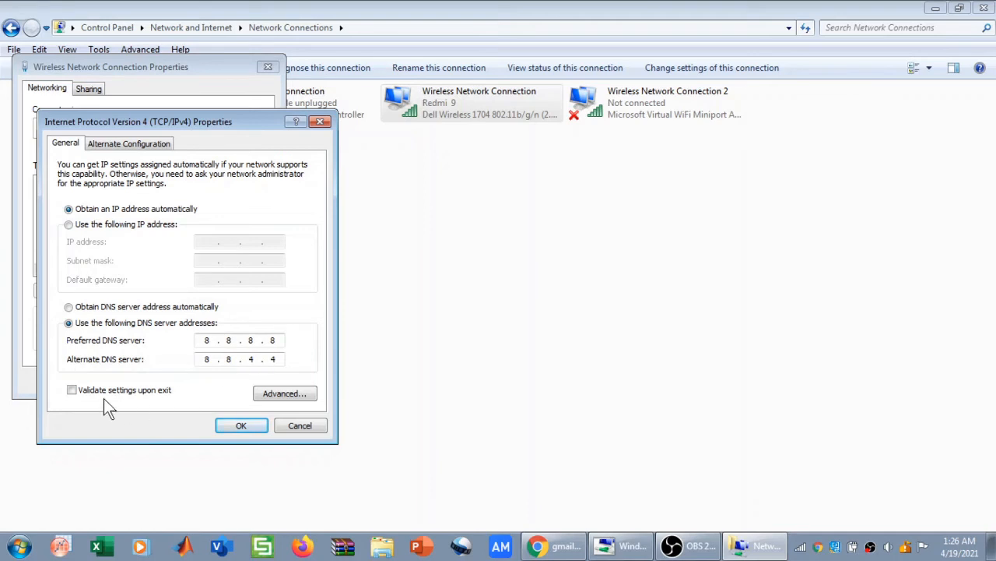
left_click(72, 390)
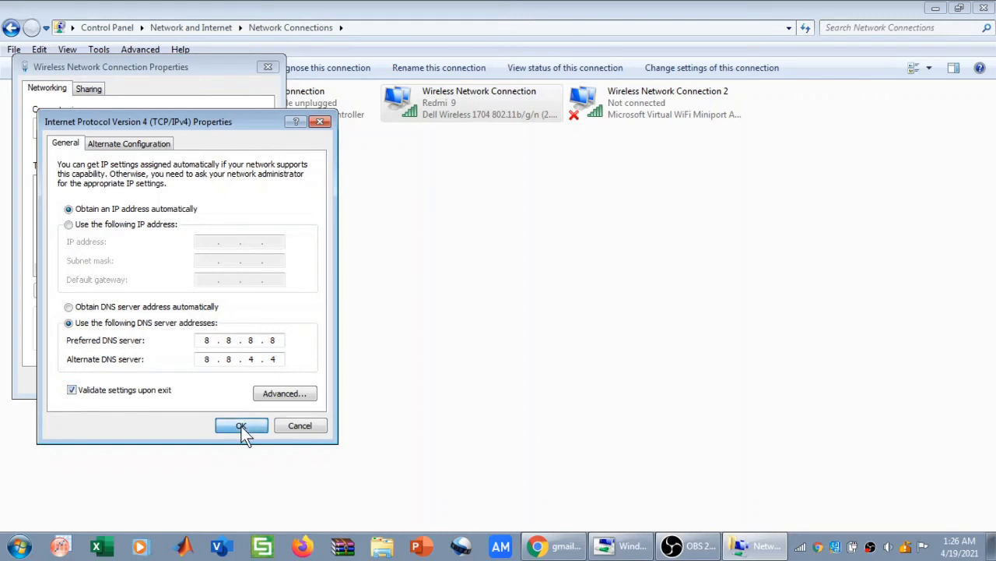
- Apply the DNS settings, close the properties, and dismiss the diagnostics result
left_click(241, 425)
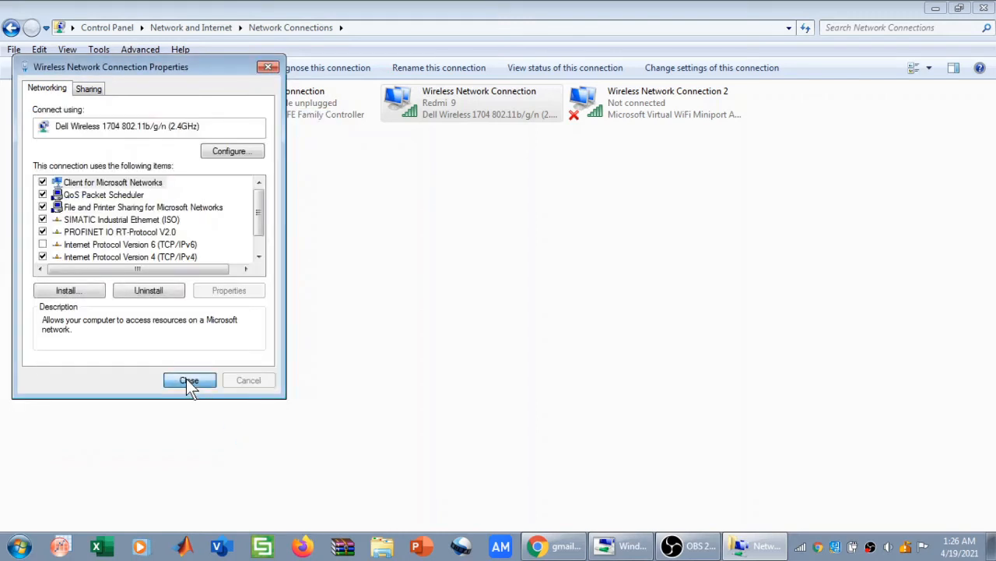
left_click(188, 380)
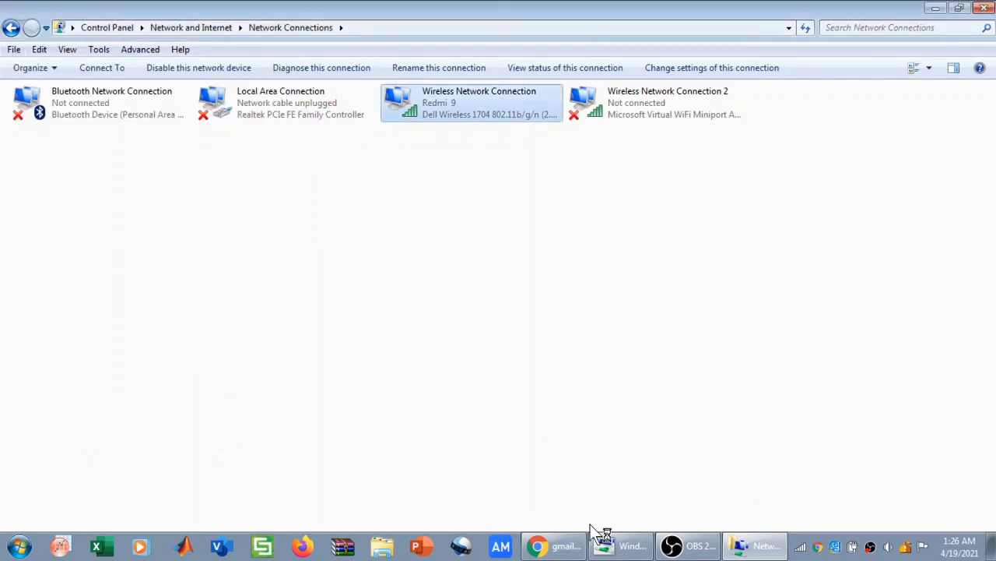
left_click(320, 67)
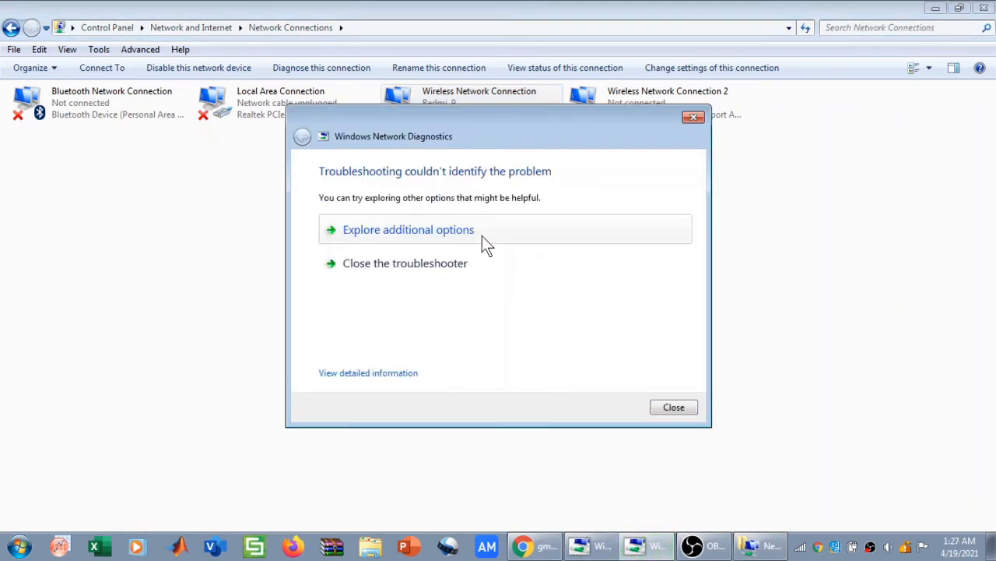
left_click(673, 407)
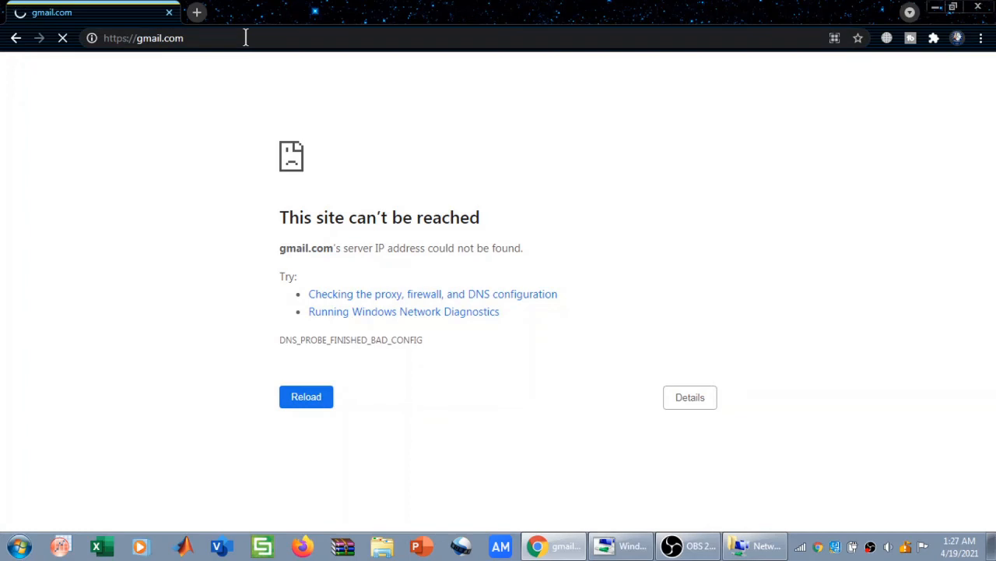
- Reload gmail.com until the inbox loads, then minimize Chrome
left_click(306, 397)
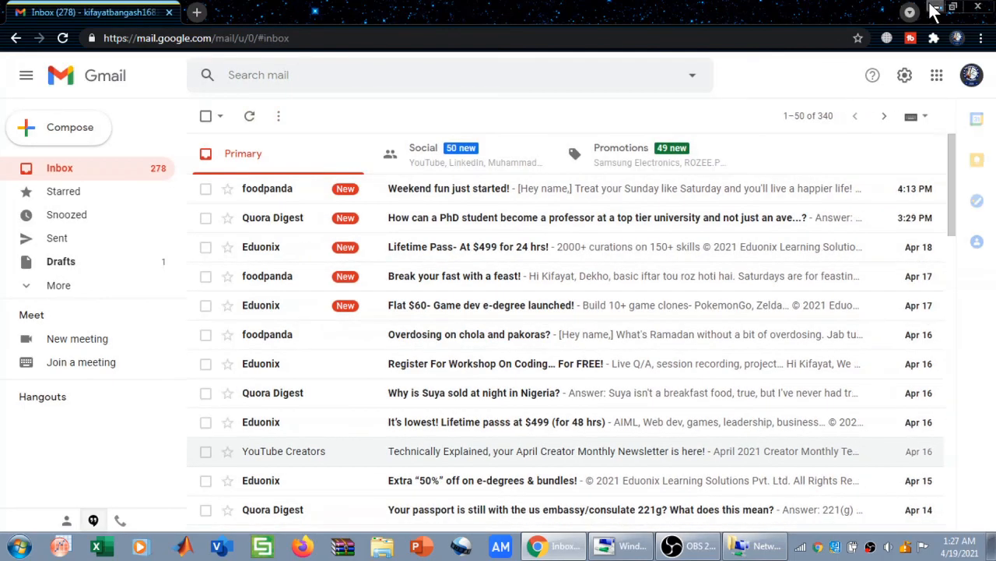
mouse_move(932, 10)
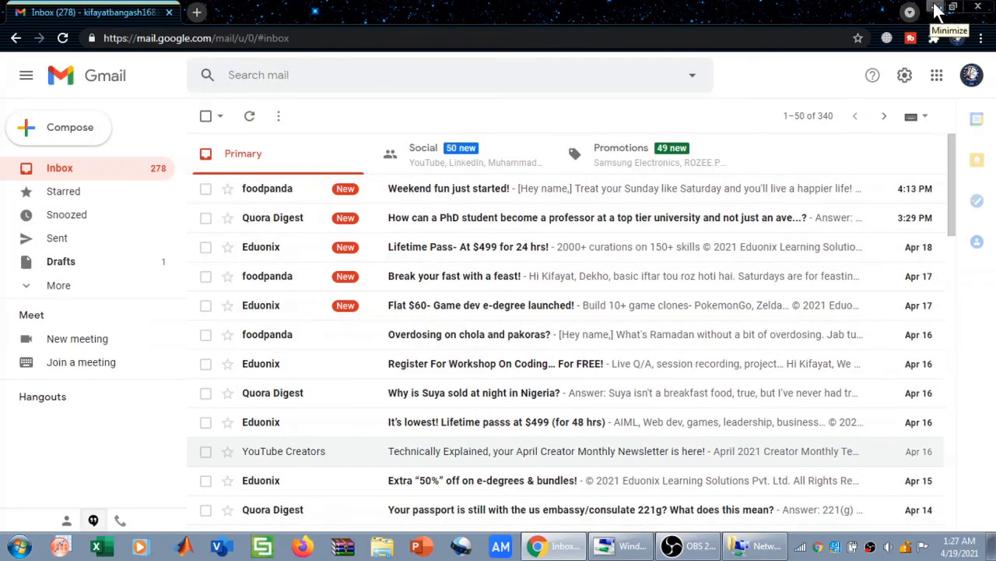
left_click(761, 545)
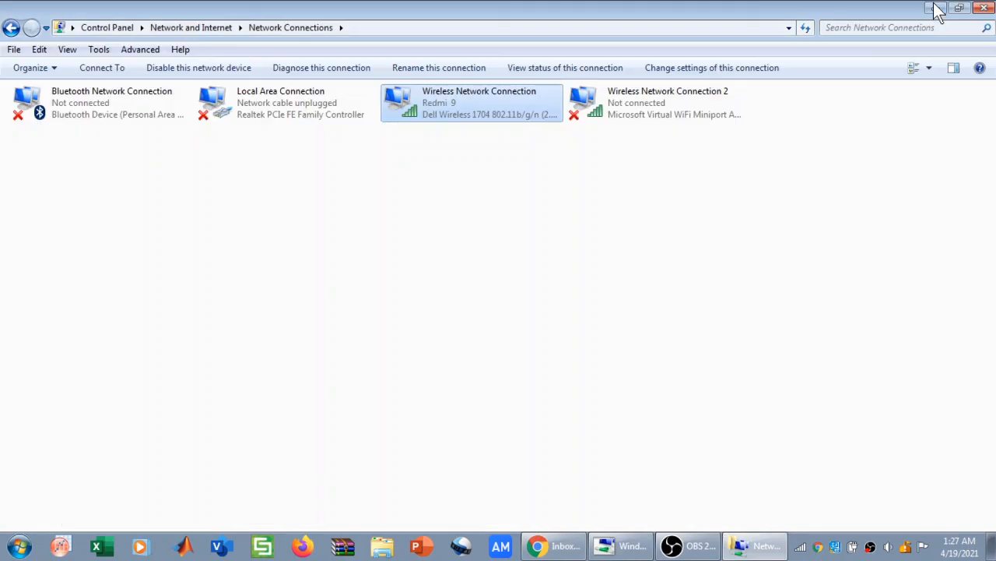